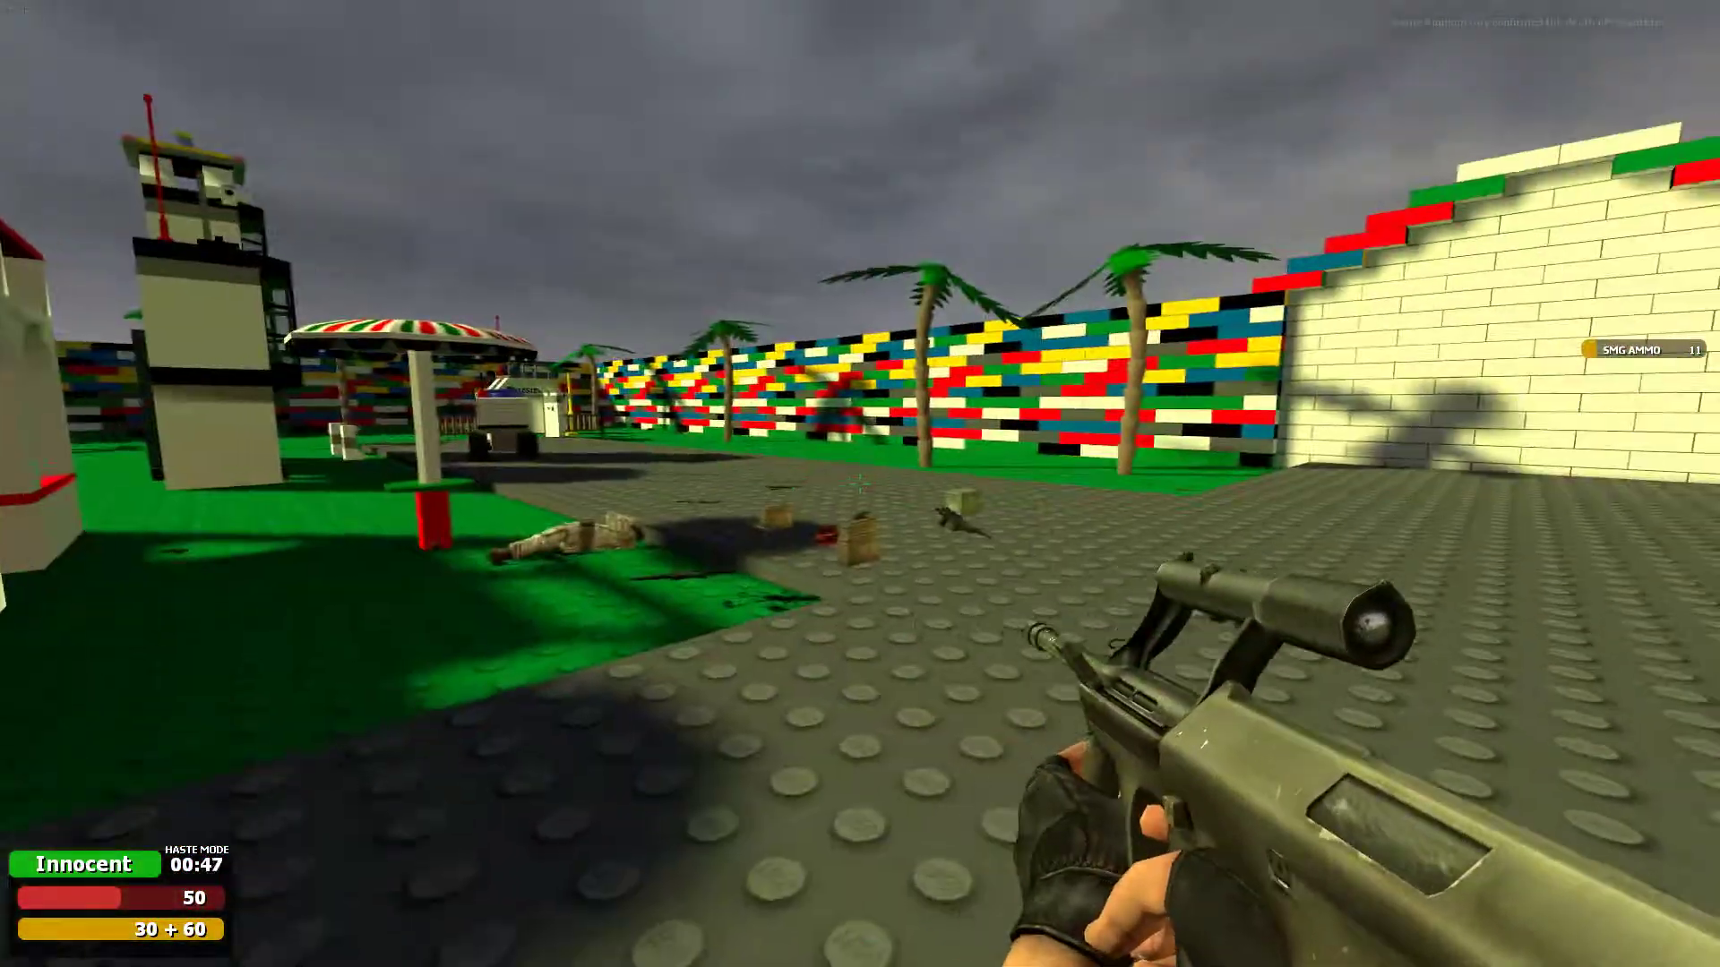
mouse_move(860, 483)
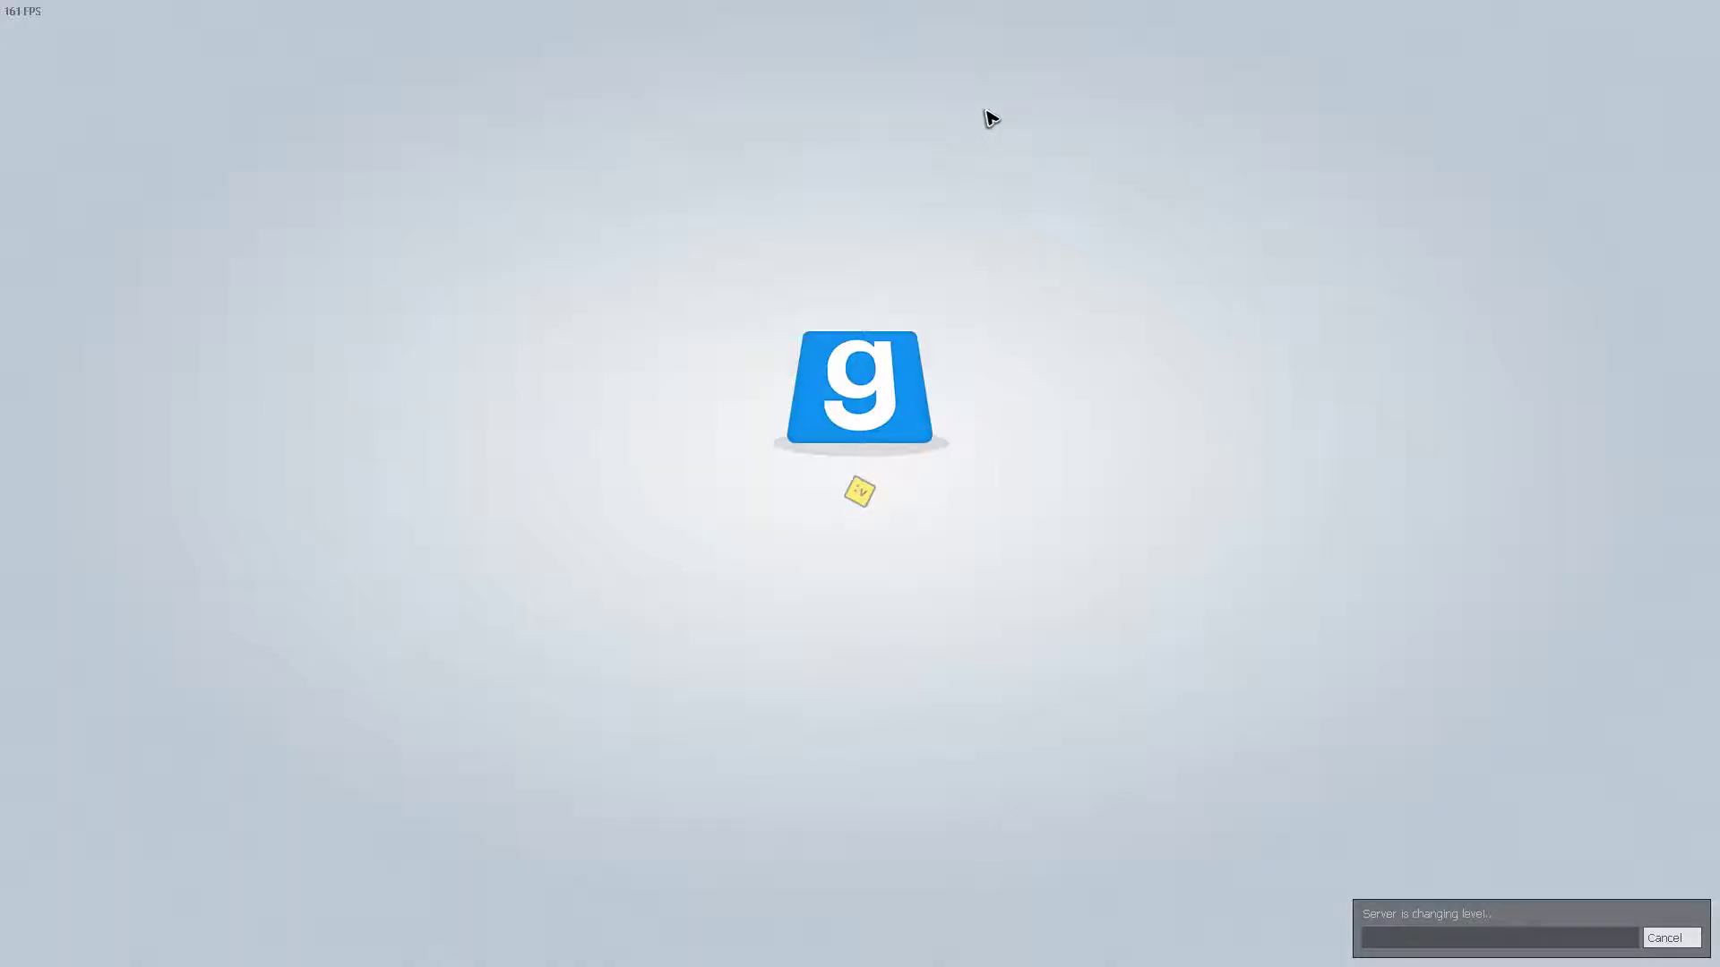
mouse_move(967, 218)
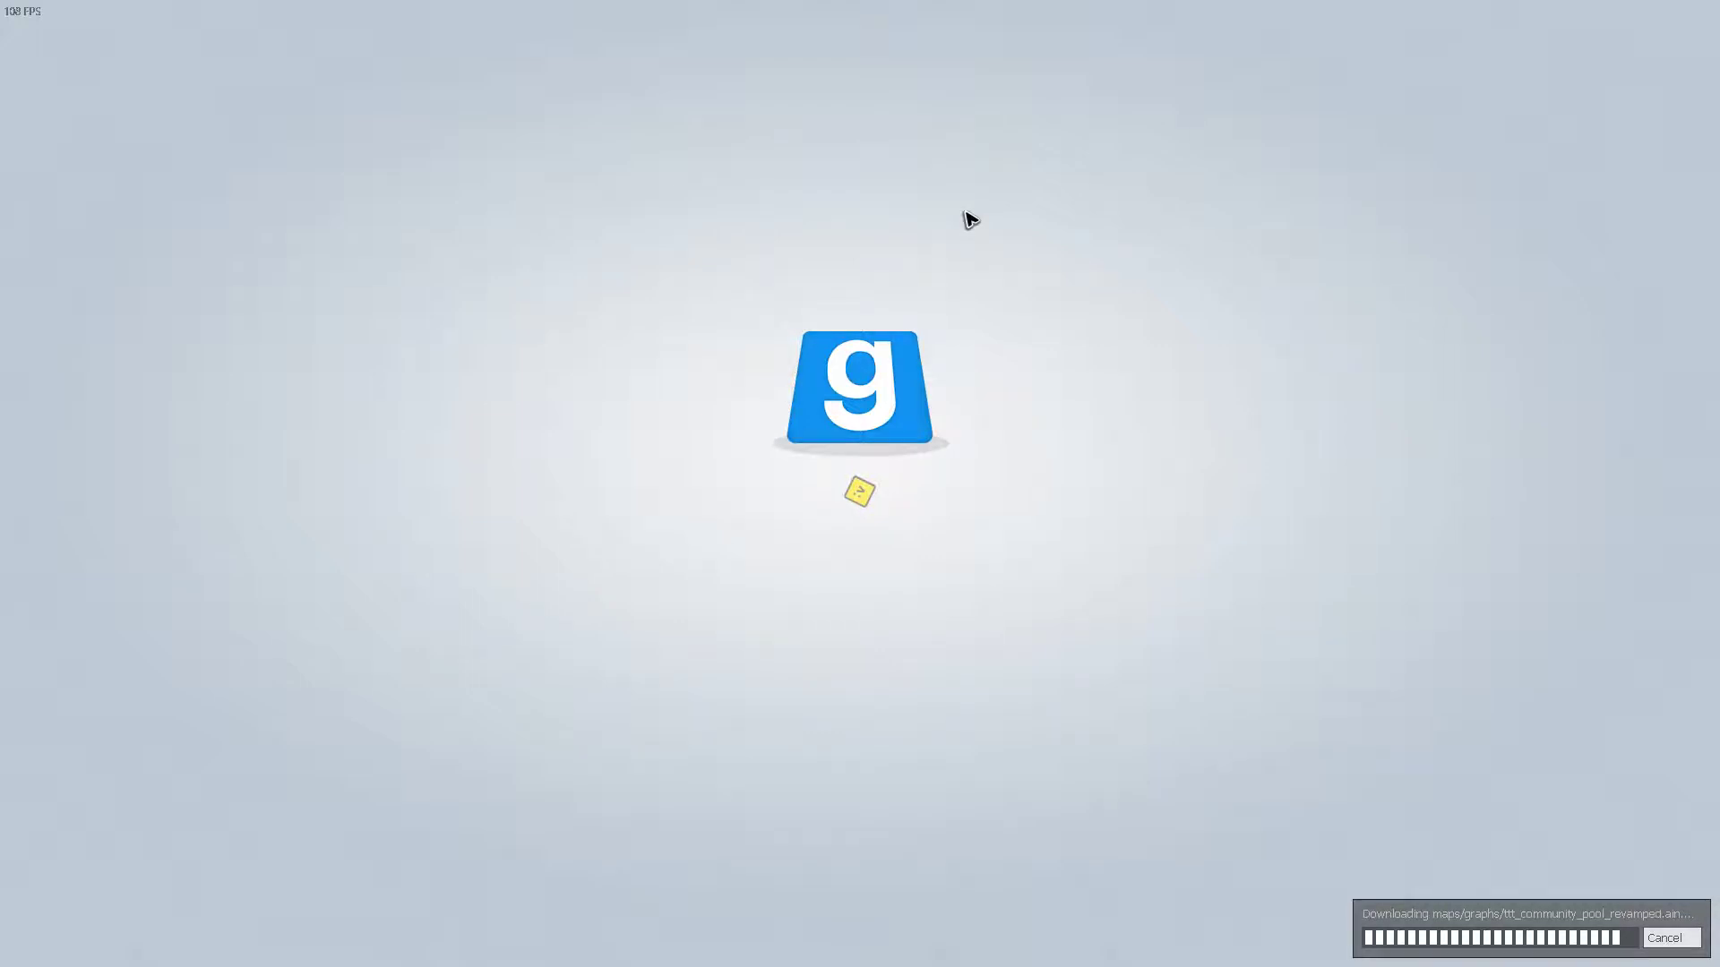
mouse_move(1088, 193)
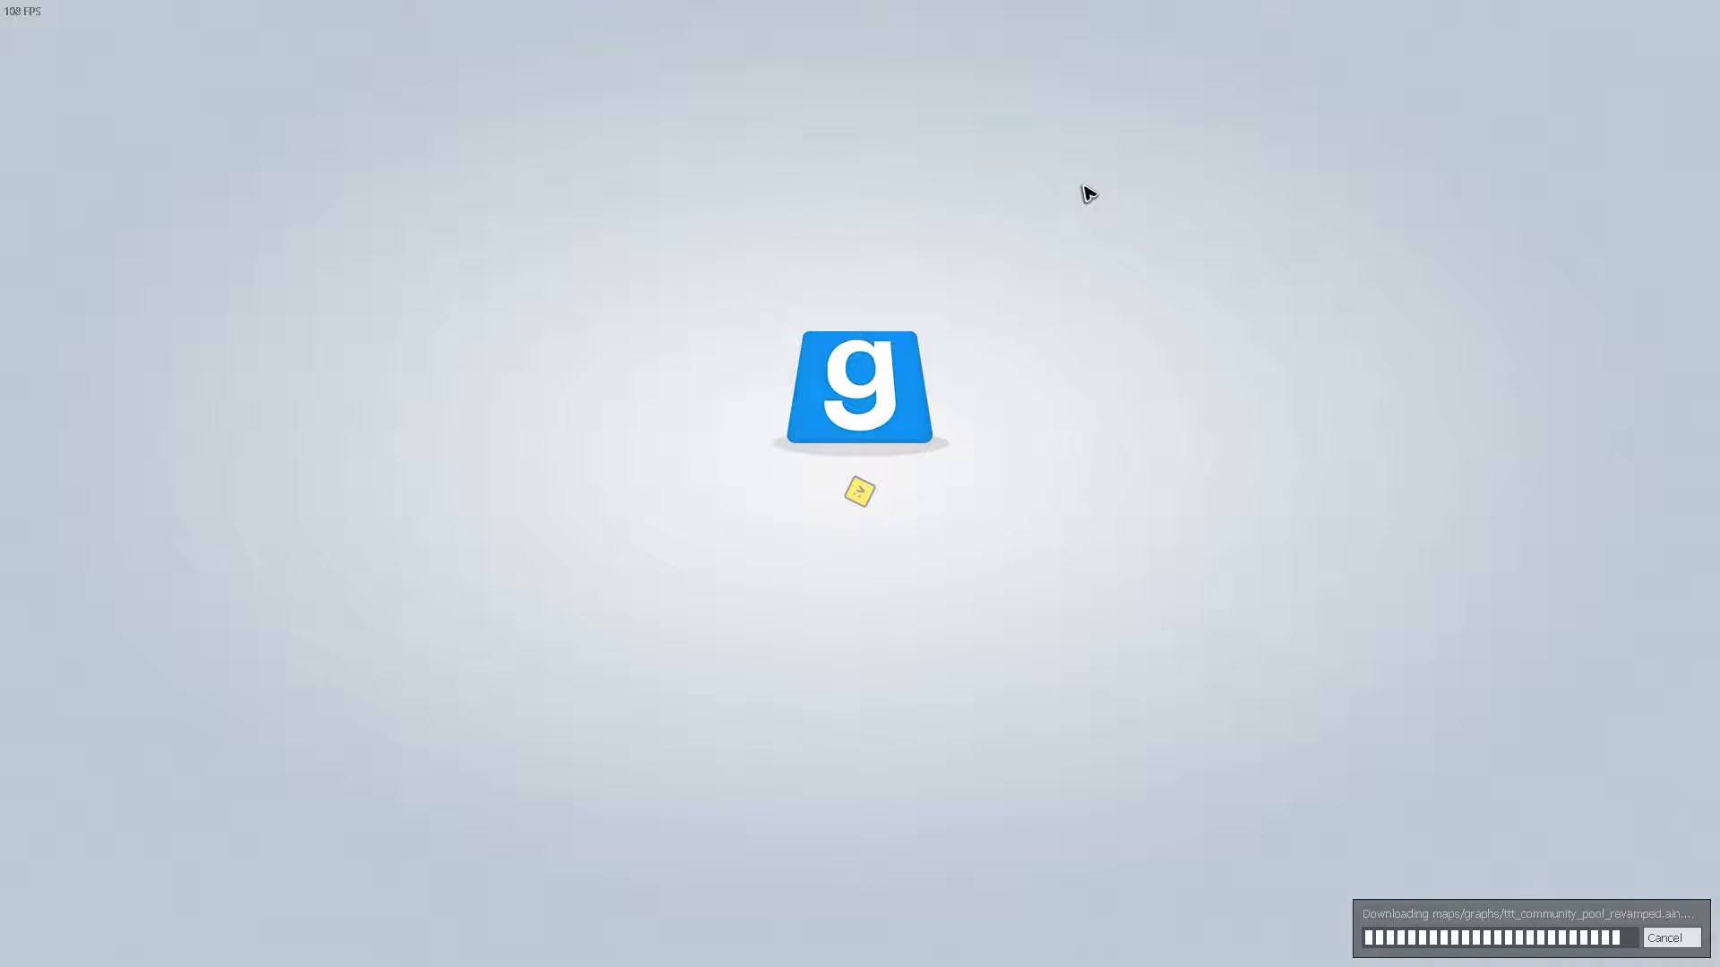